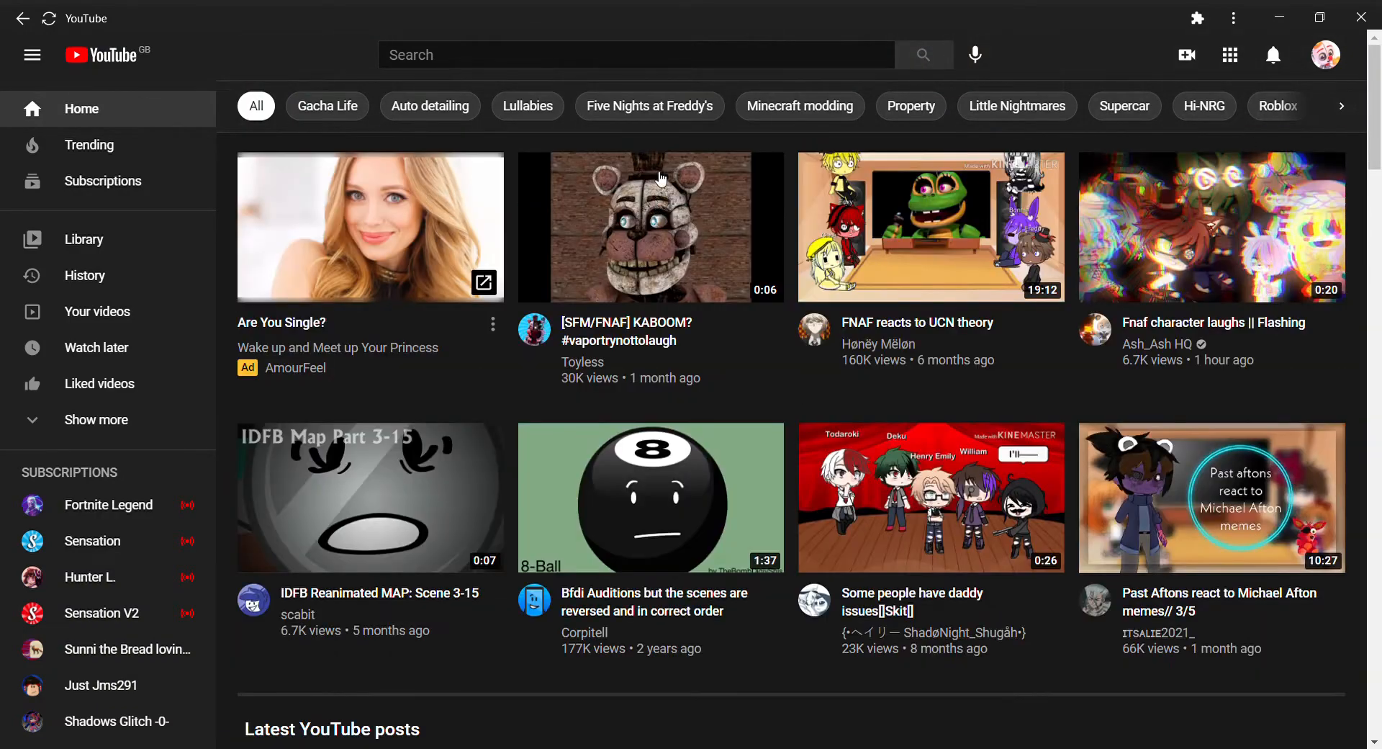
# Search YouTube for "its roxy time UwU"
pyautogui.write('i')
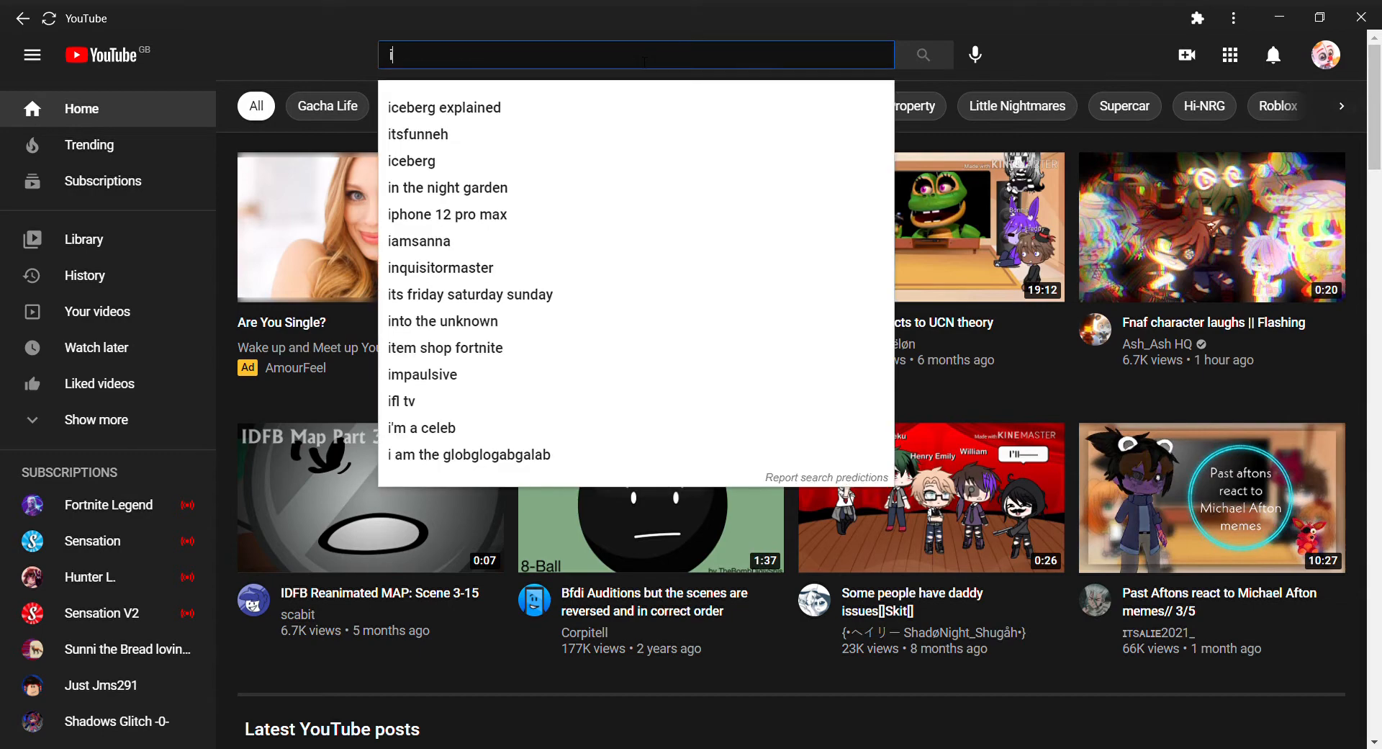
pyautogui.write('ts')
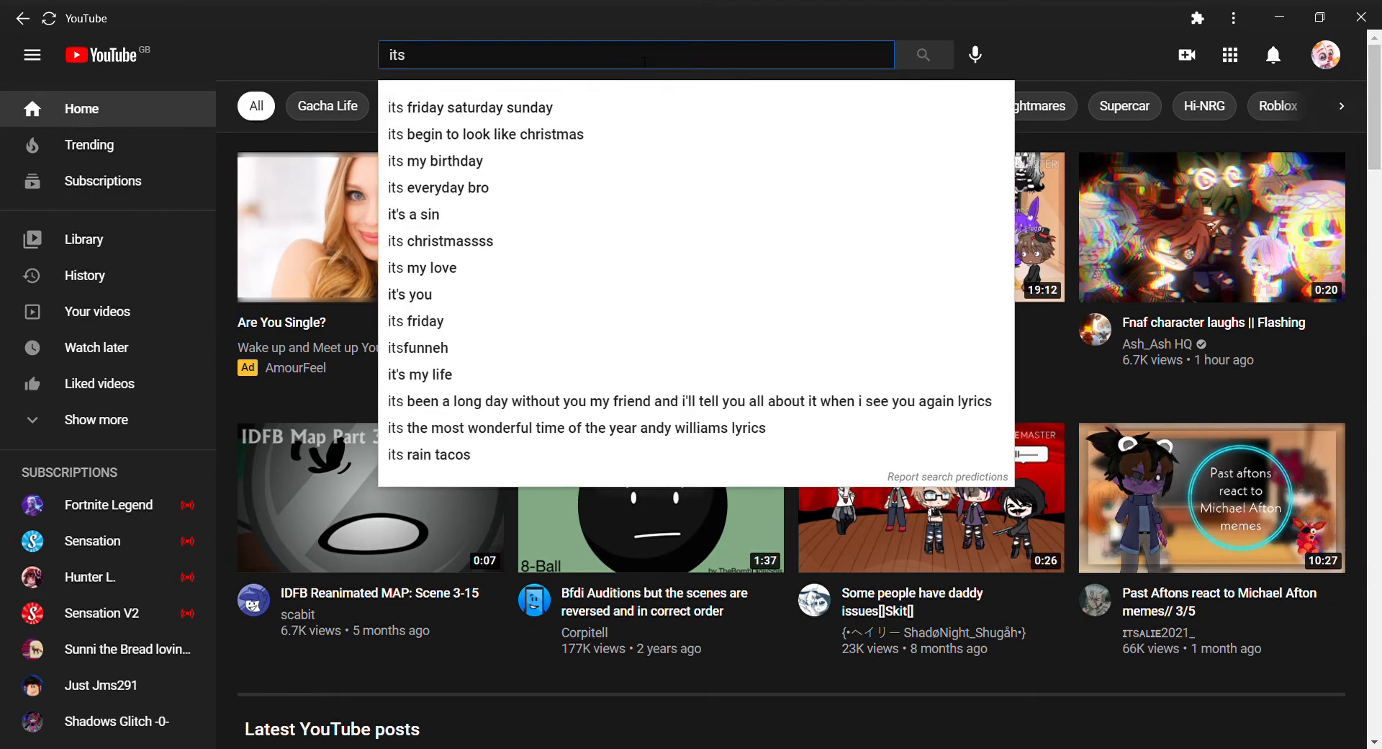
pyautogui.write('roxy')
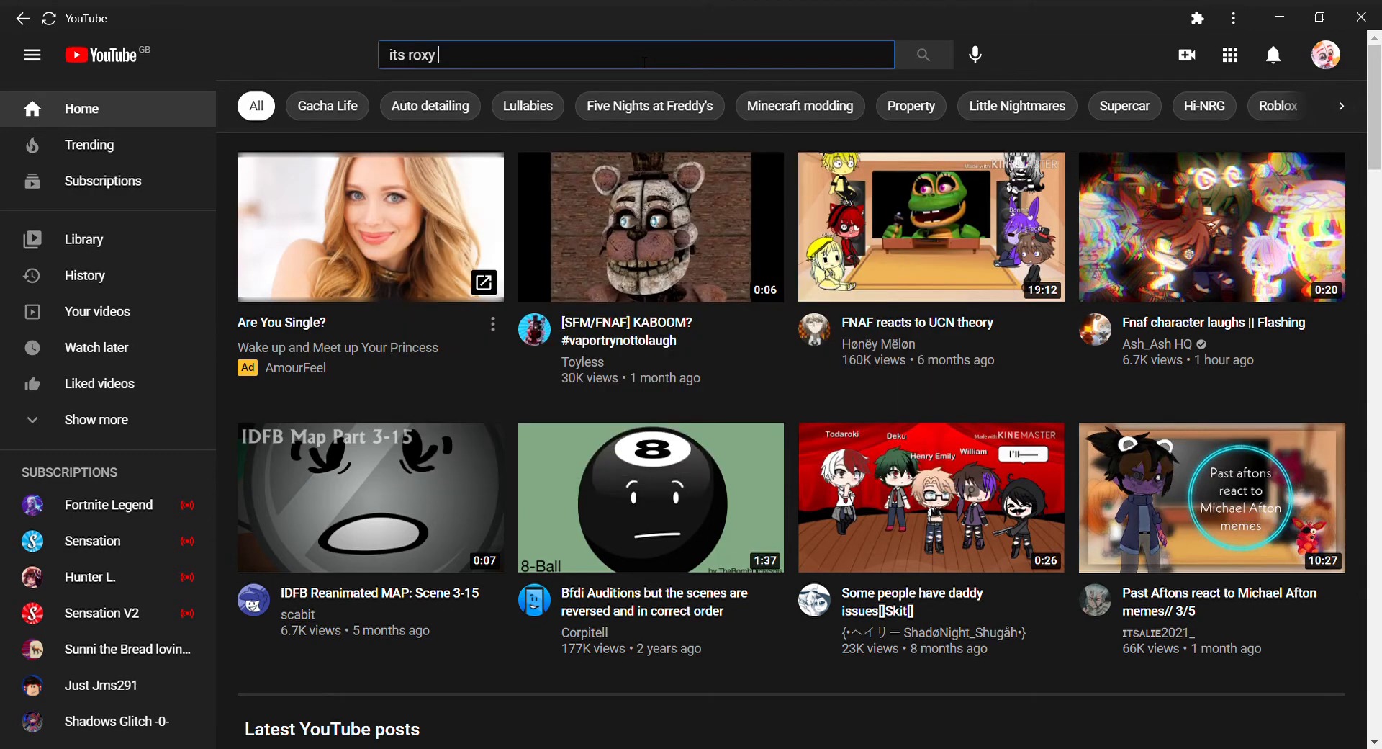
pyautogui.write('time')
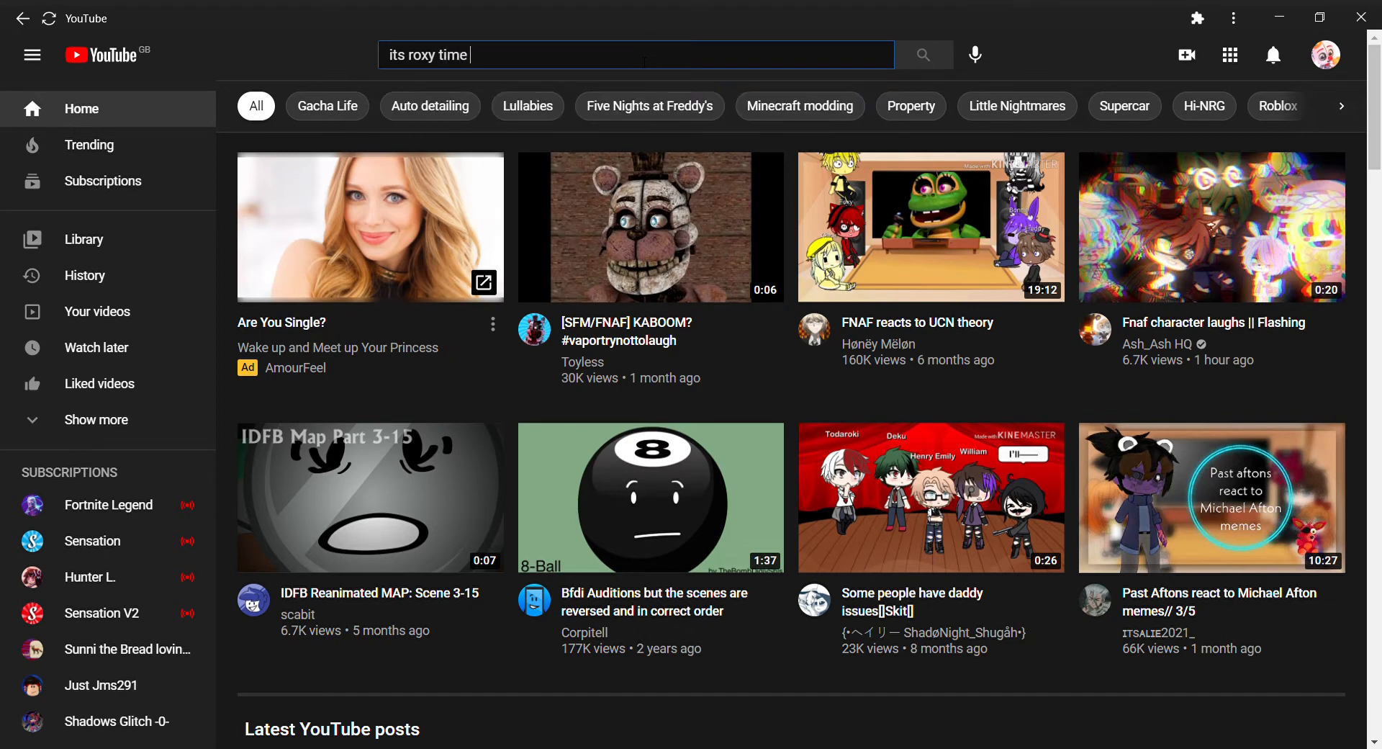
pyautogui.write('UwU')
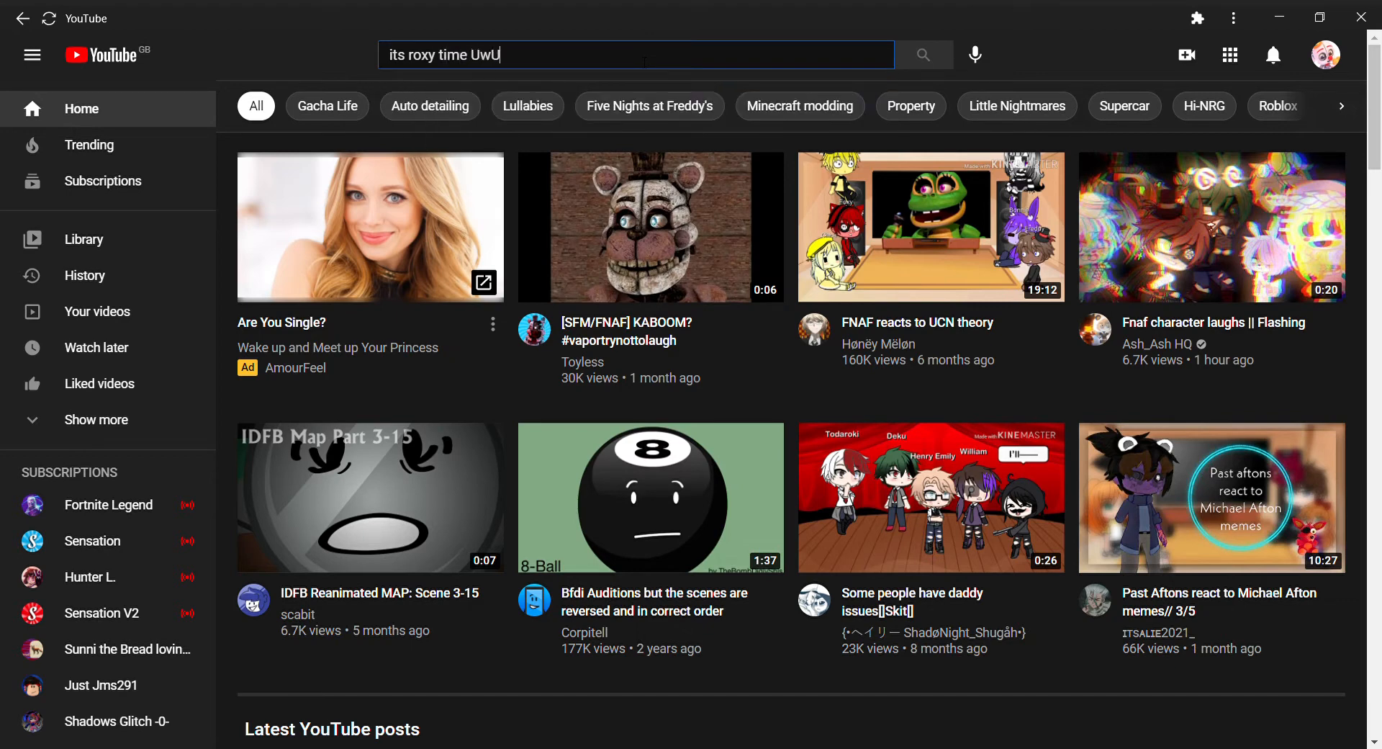
pyautogui.click(923, 54)
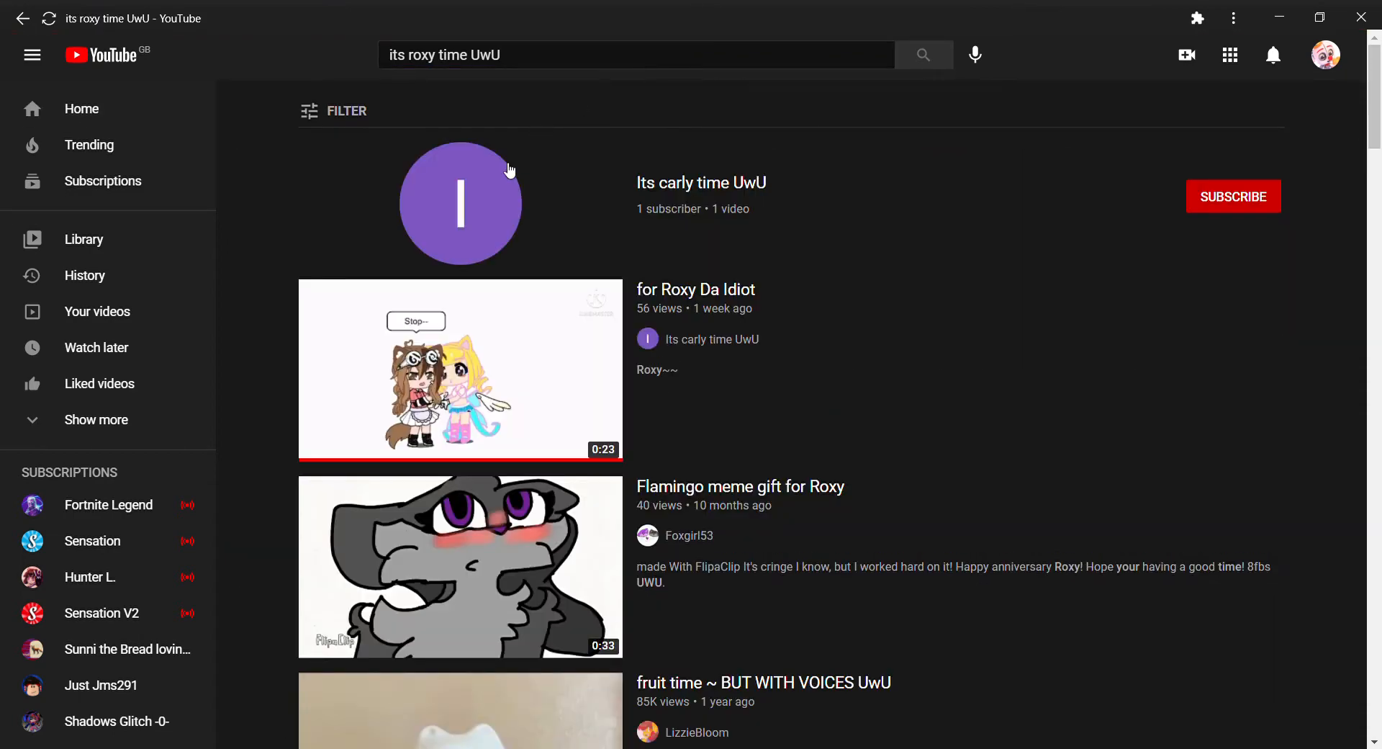
# Play the "for Roxy Da Idiot" clip, pausing and resuming it once
pyautogui.click(459, 369)
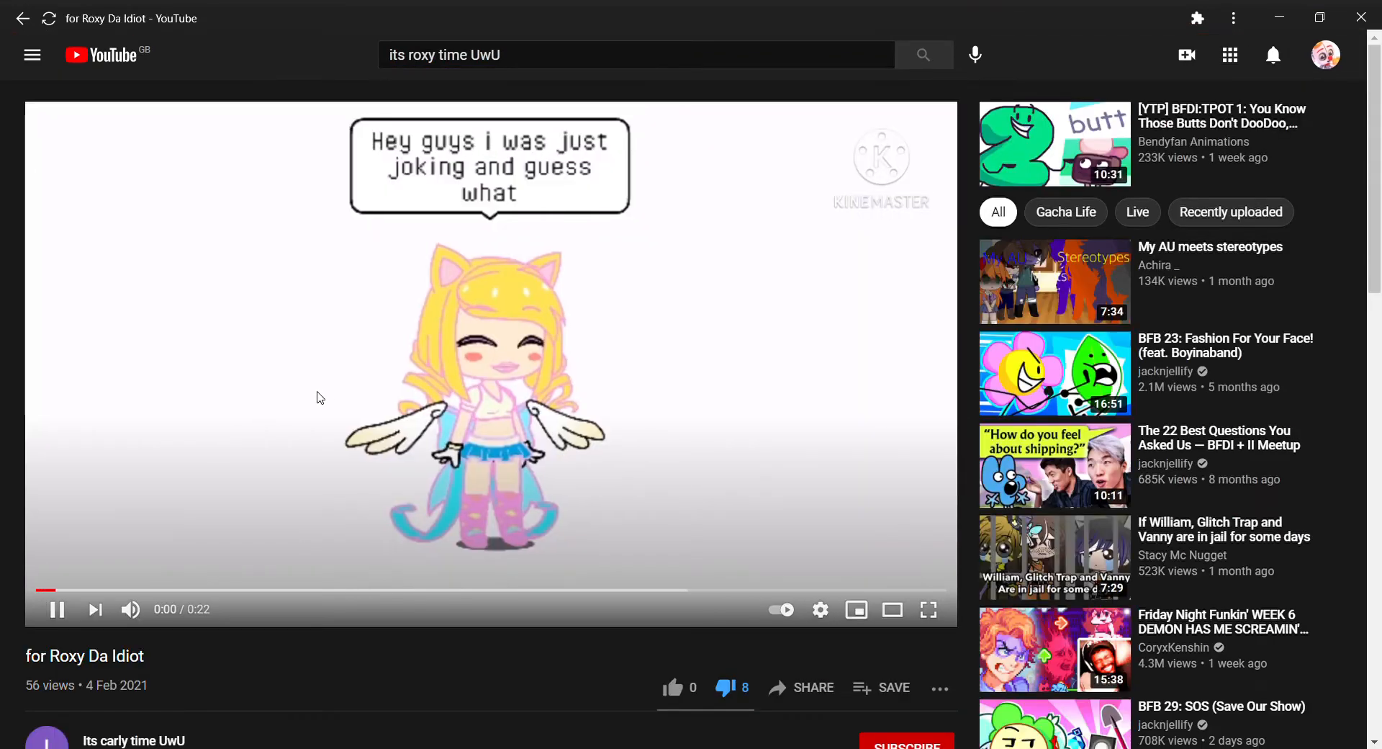
pyautogui.moveTo(445, 514)
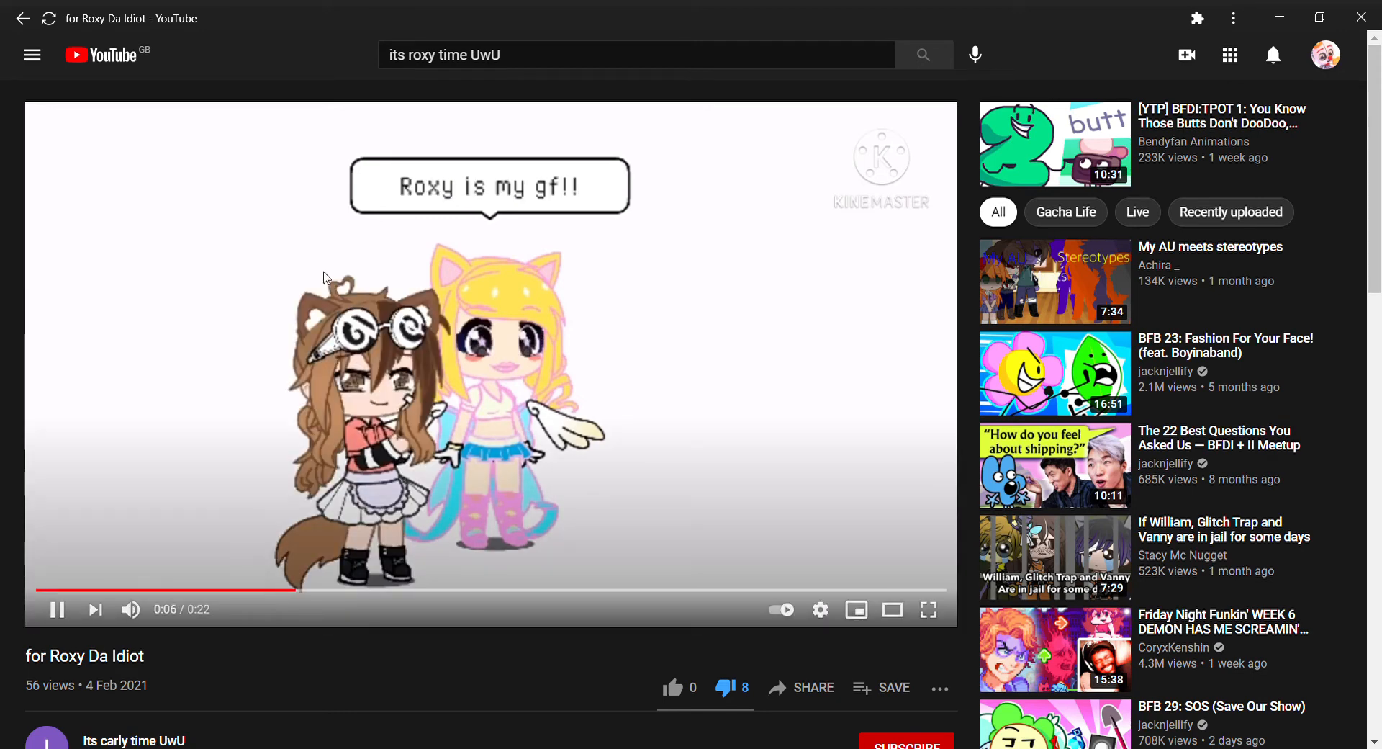
pyautogui.moveTo(484, 264)
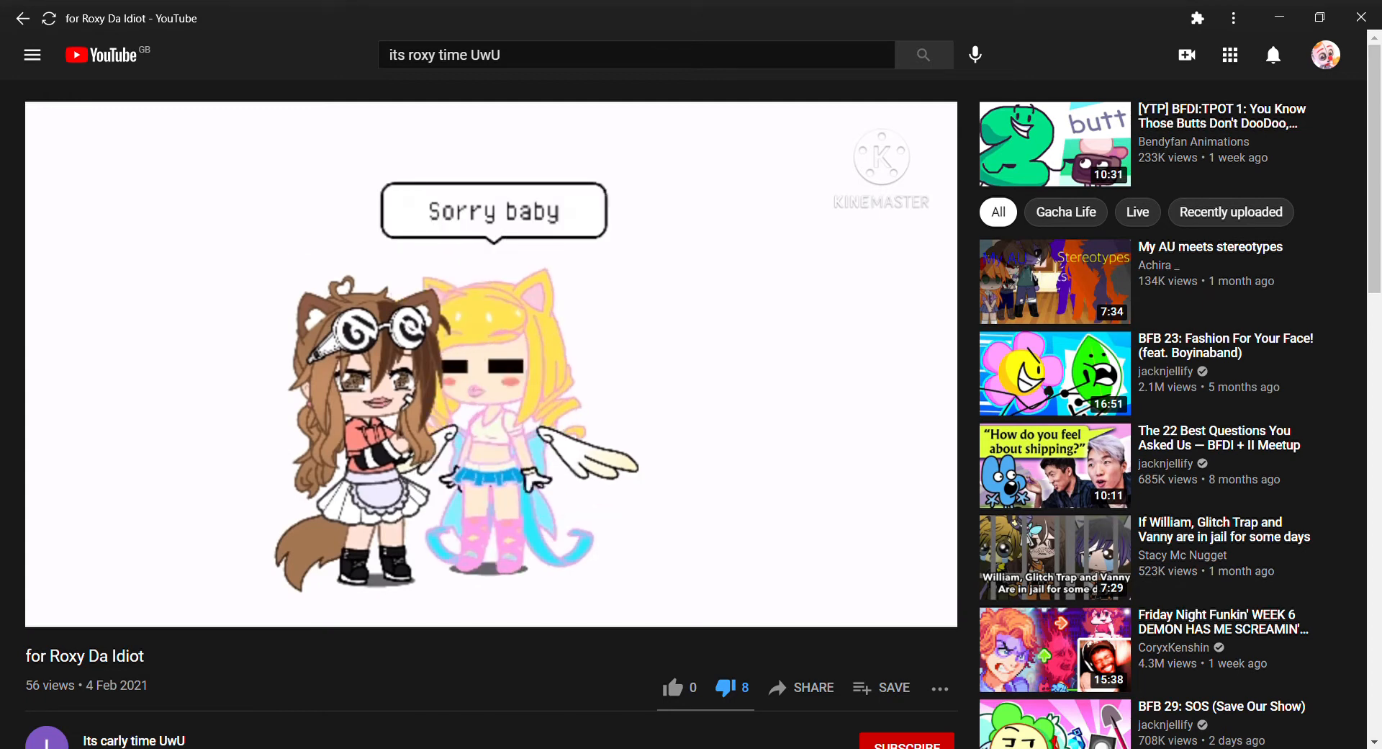
pyautogui.click(491, 364)
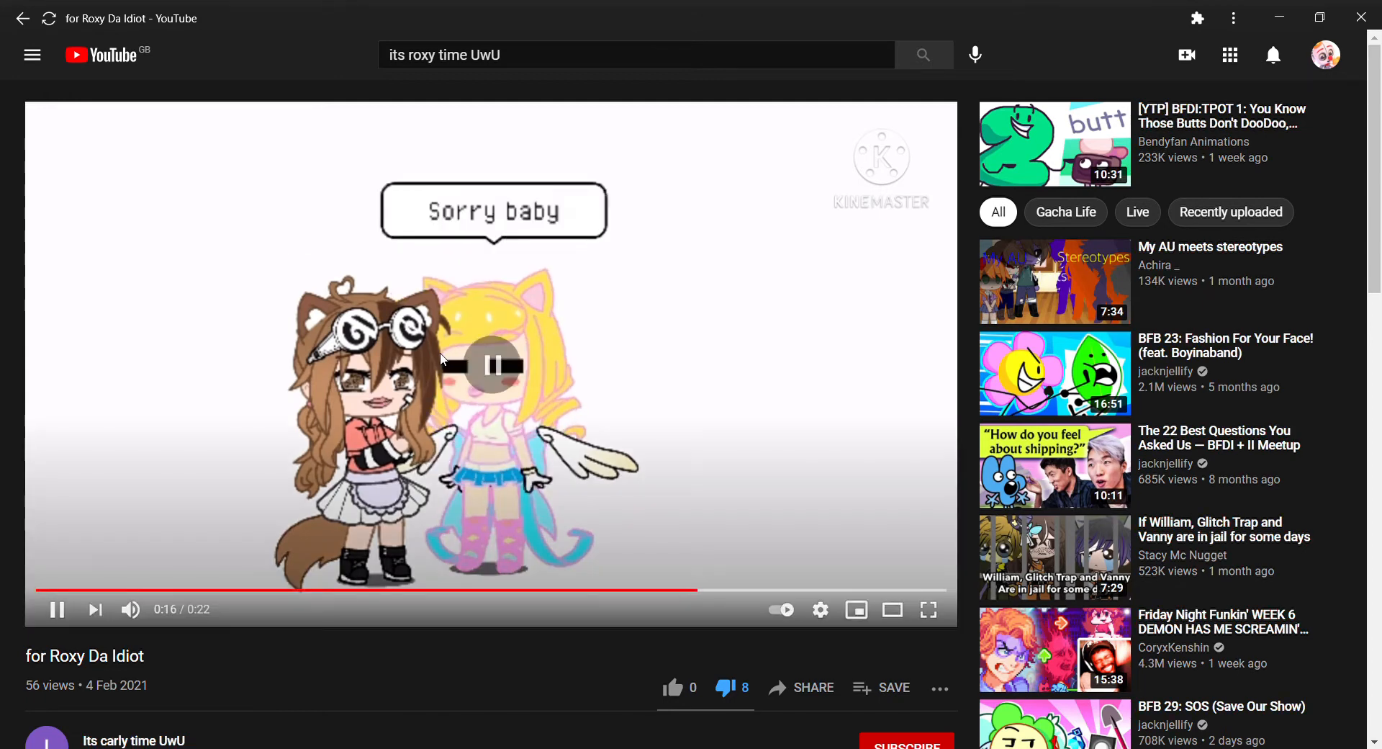
pyautogui.click(492, 365)
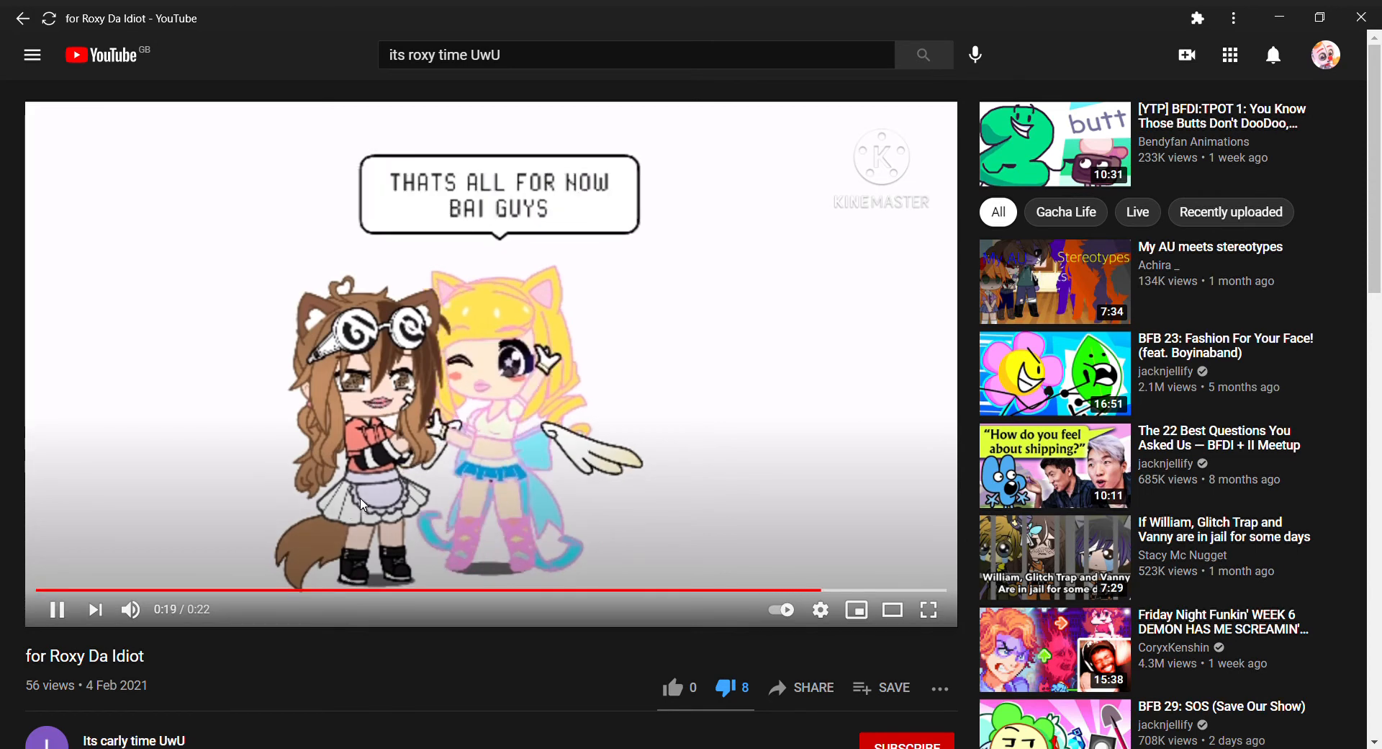
pyautogui.scroll(-3)
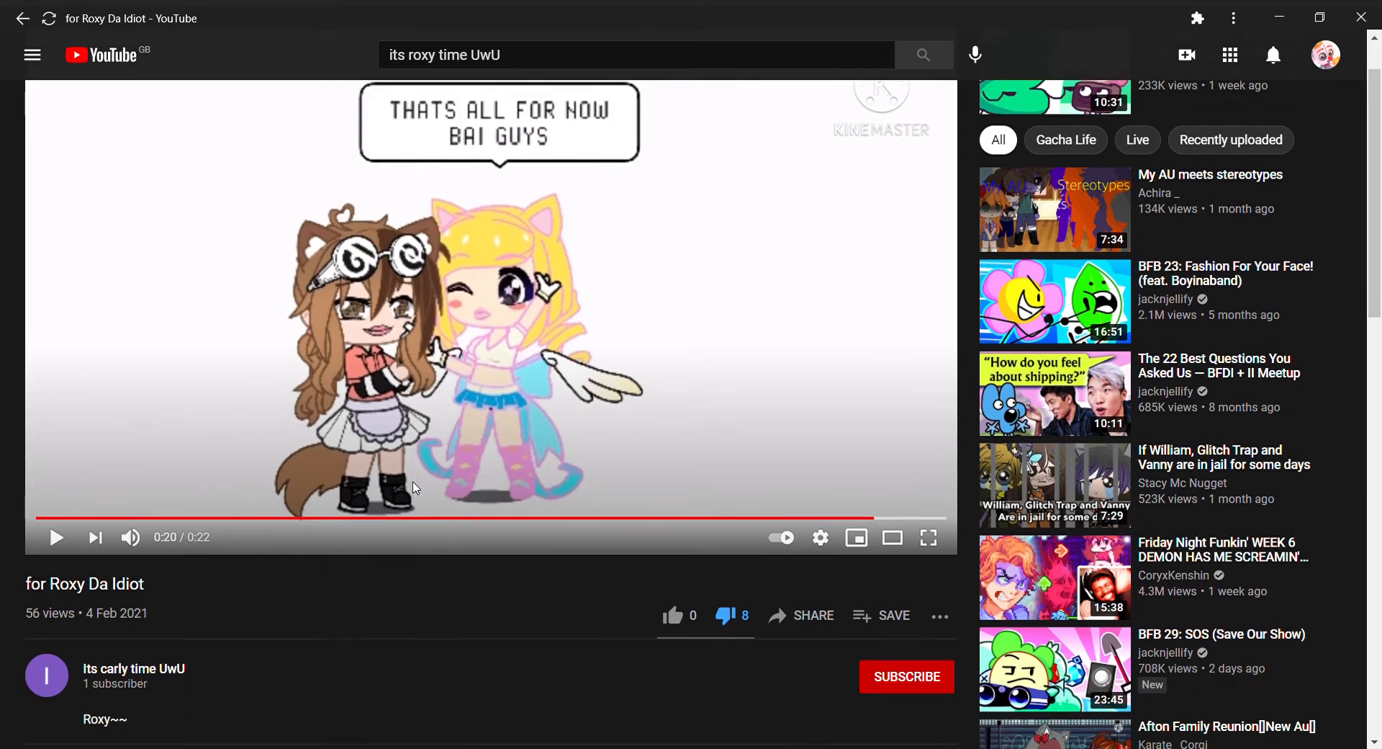
pyautogui.scroll(-3)
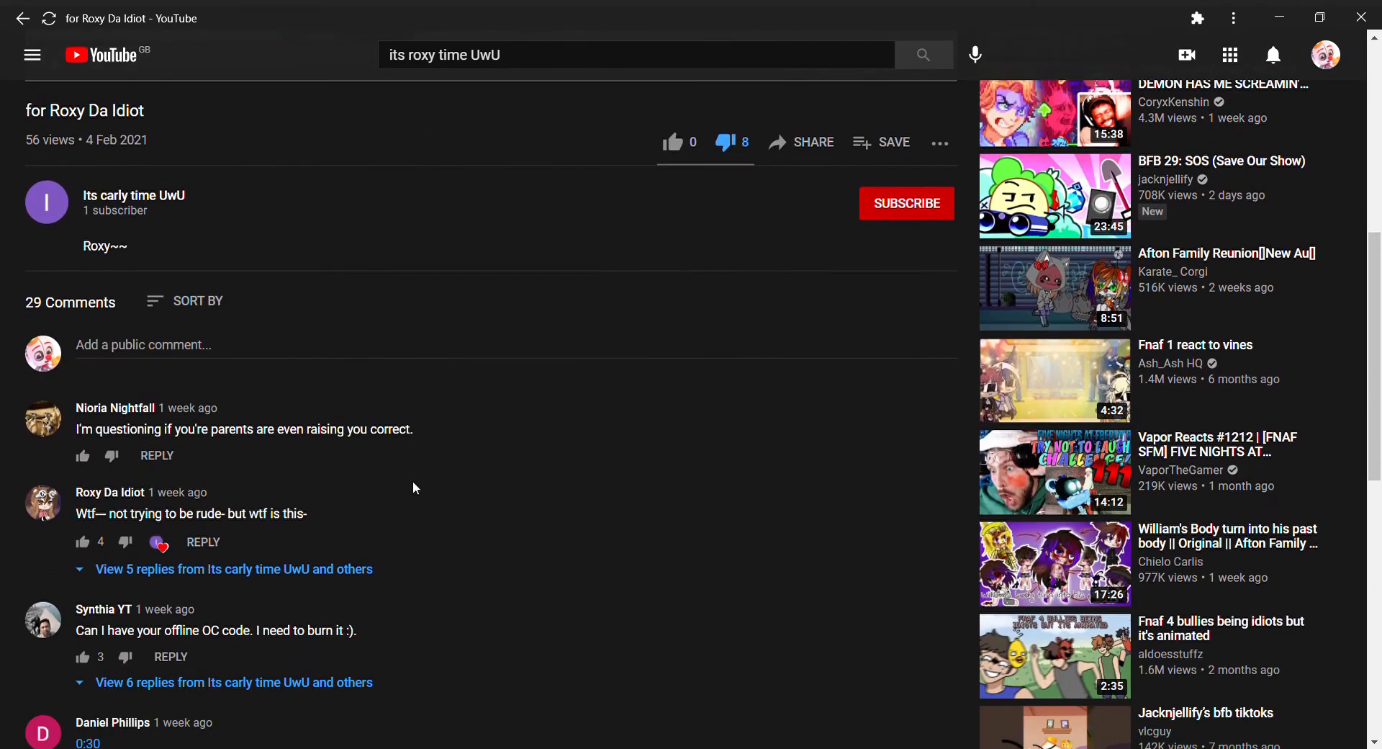
pyautogui.click(232, 569)
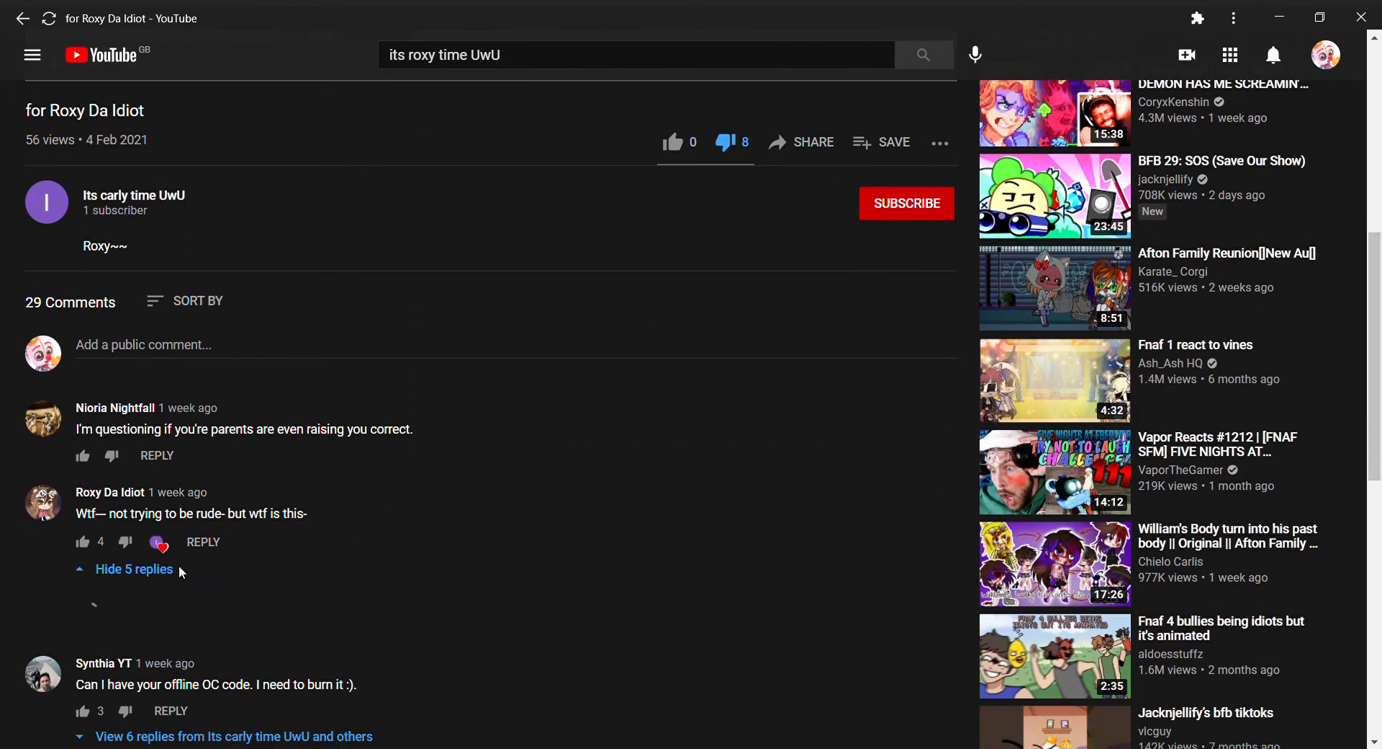
pyautogui.scroll(-3)
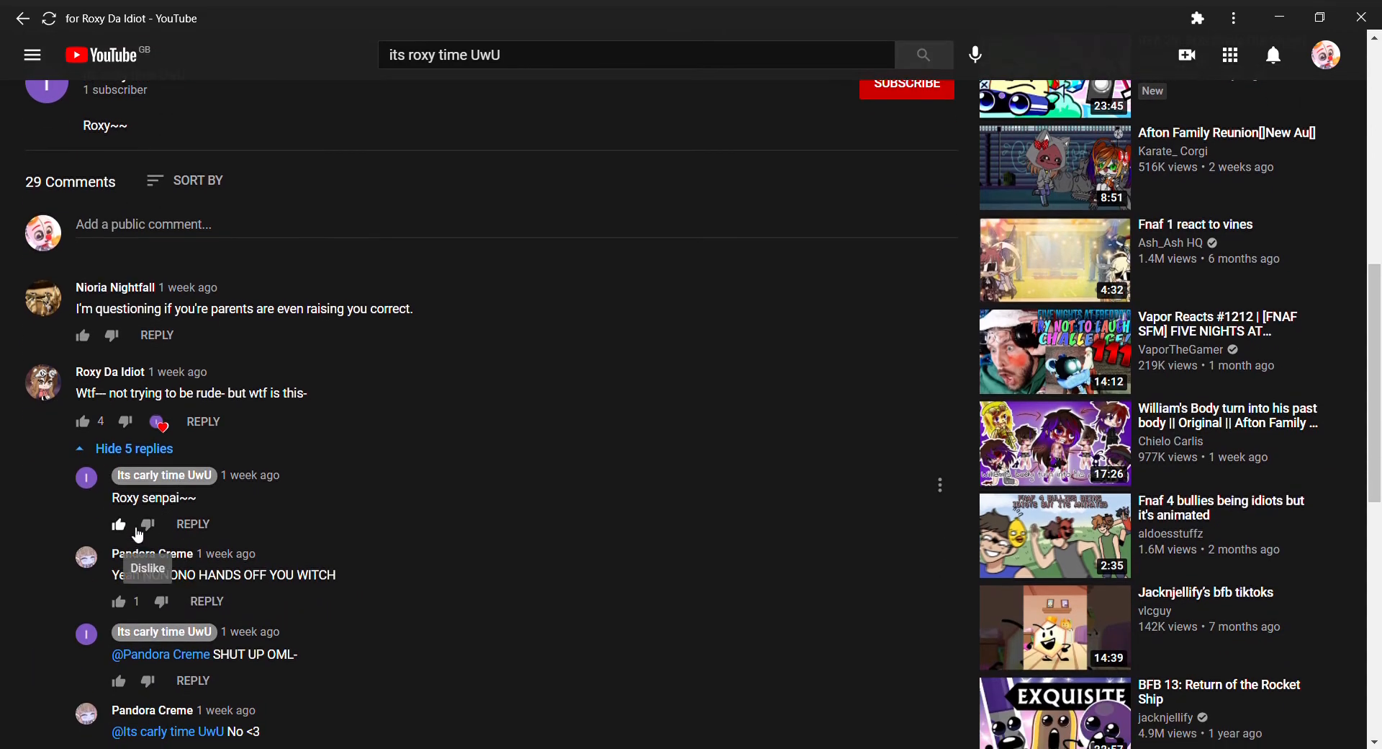
pyautogui.scroll(-3)
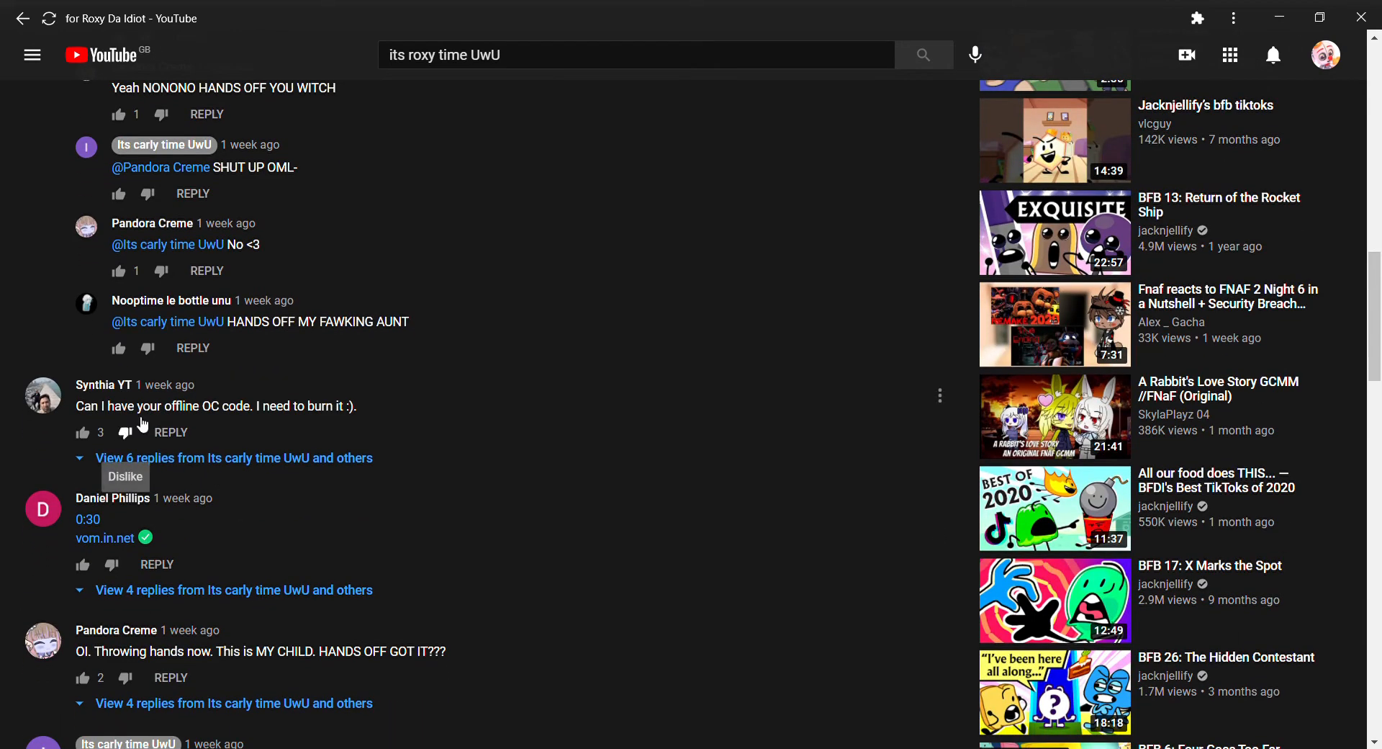
pyautogui.scroll(-3)
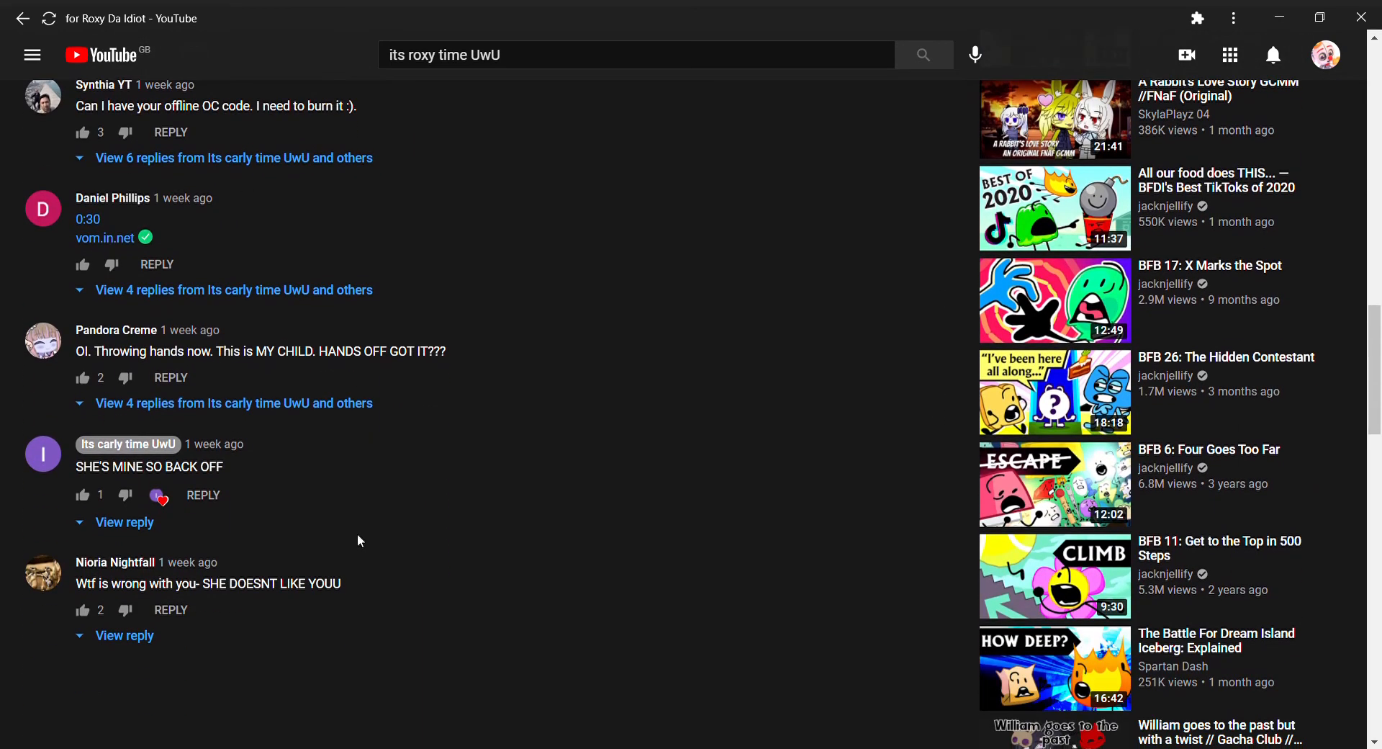
pyautogui.scroll(3)
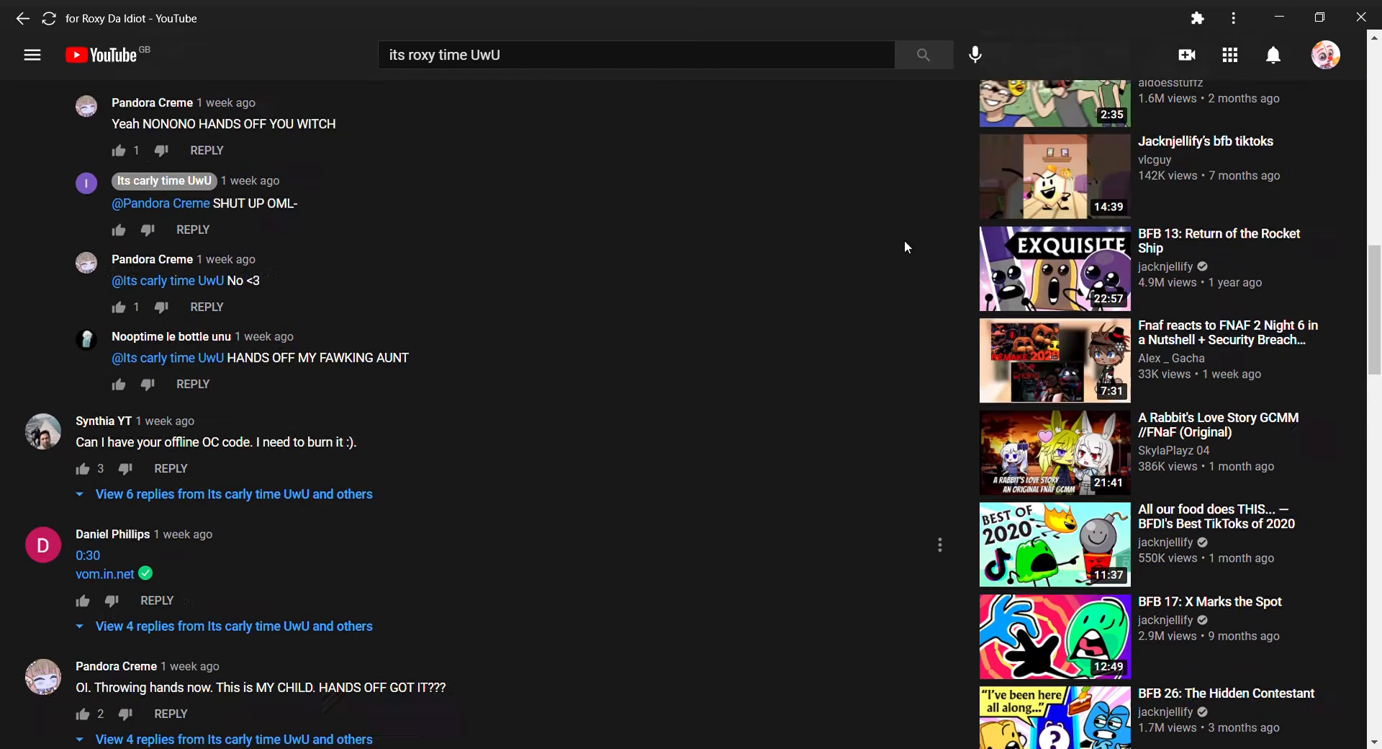